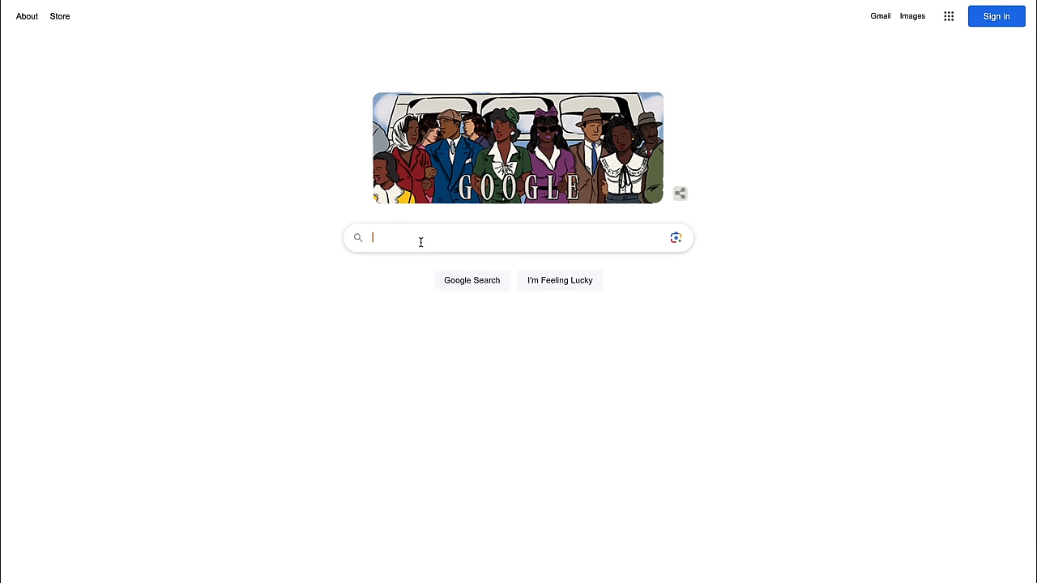
Enter the query "Mickey Rourke 1/20 scale" in the Google search box
type("Mickey Rourke 1/20 scale")
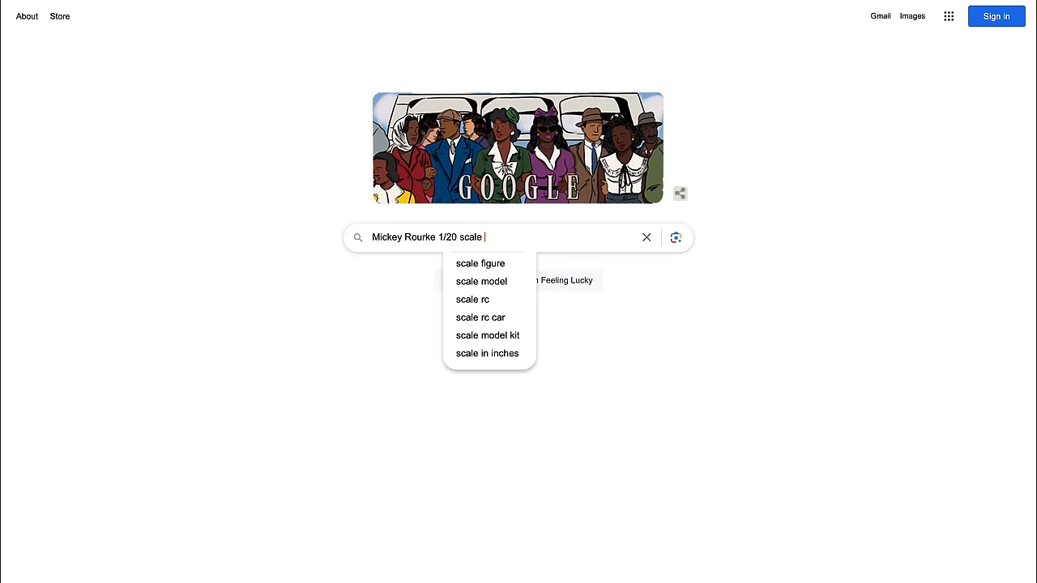
Search "Mickey Rourke 1/20 scale figure" and open the 1/6 Mickey Rourke head sculpt listing
left_click(480, 263)
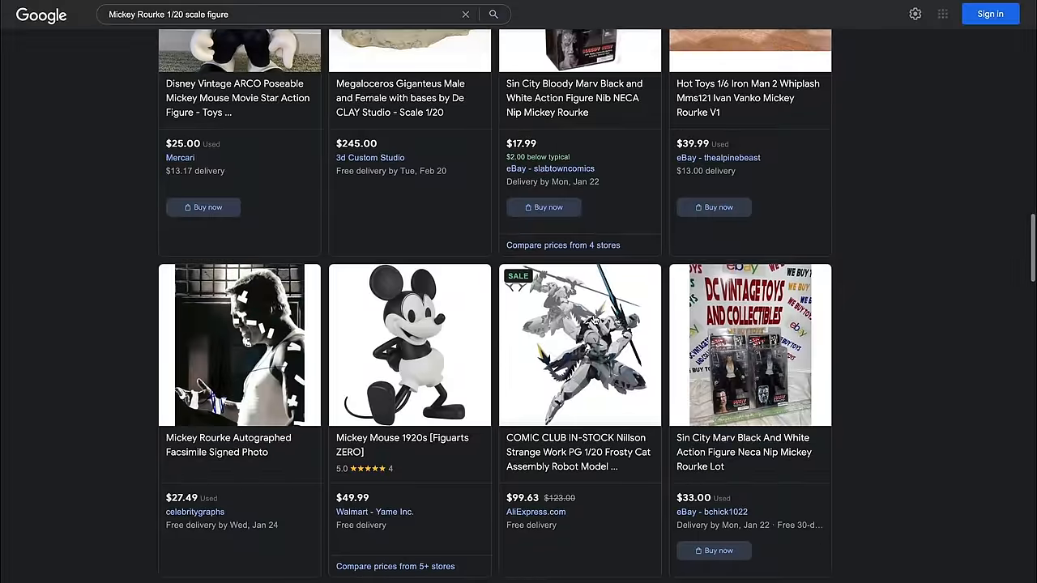
scroll("down", 3)
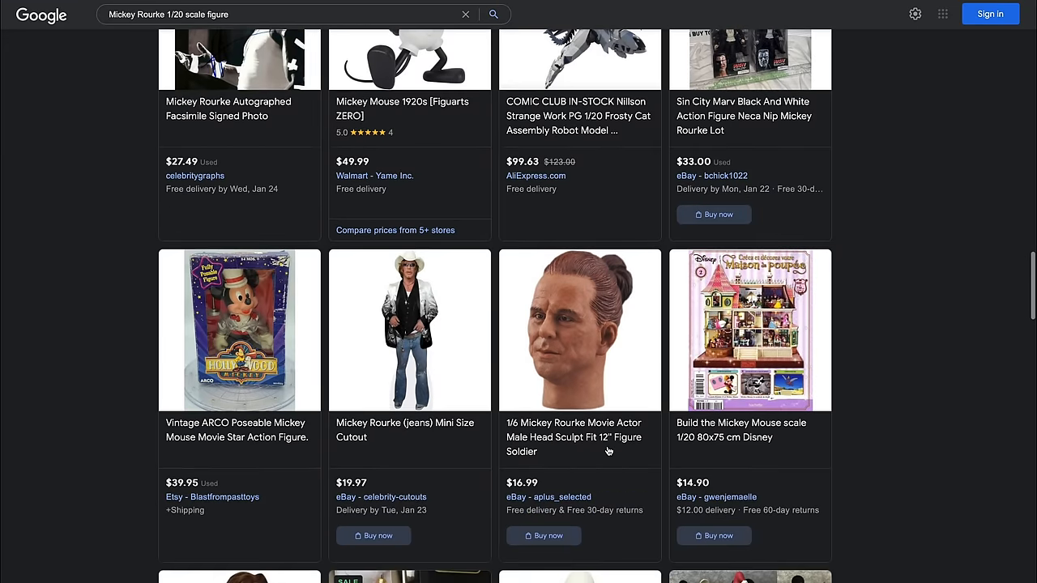
scroll("down", 3)
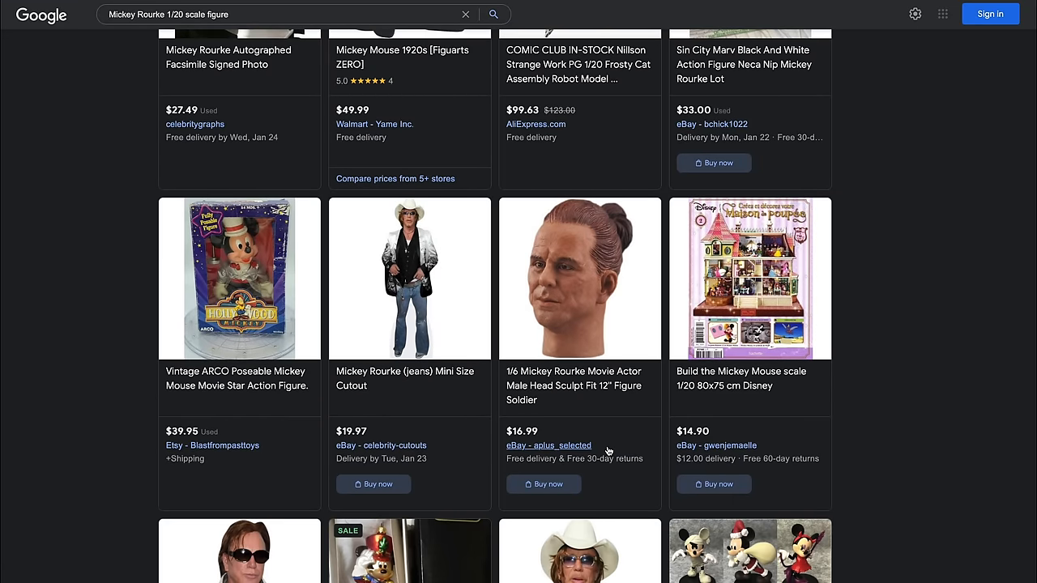
left_click(579, 279)
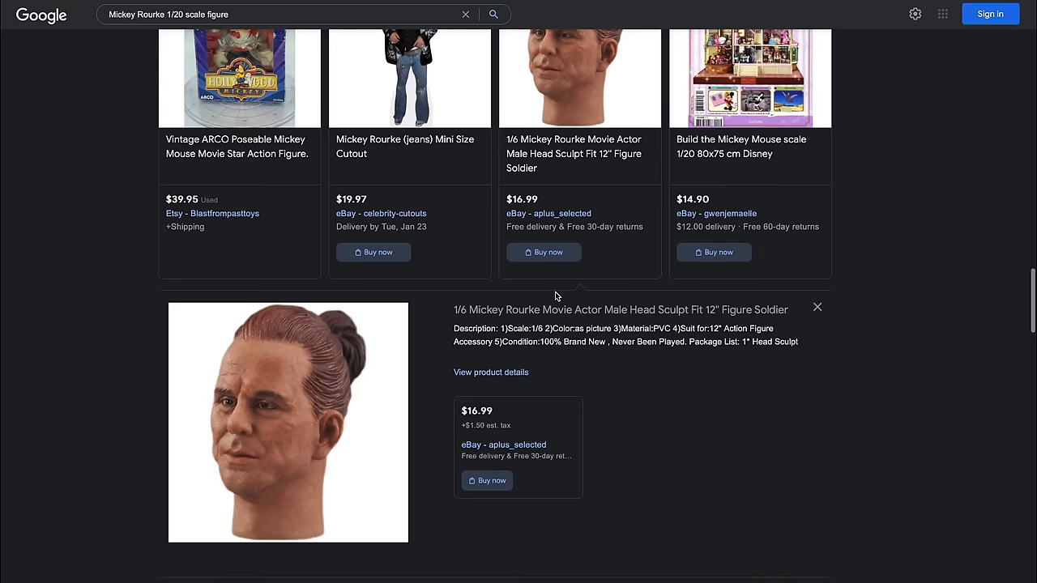
scroll("down", 3)
type("whiplash ")
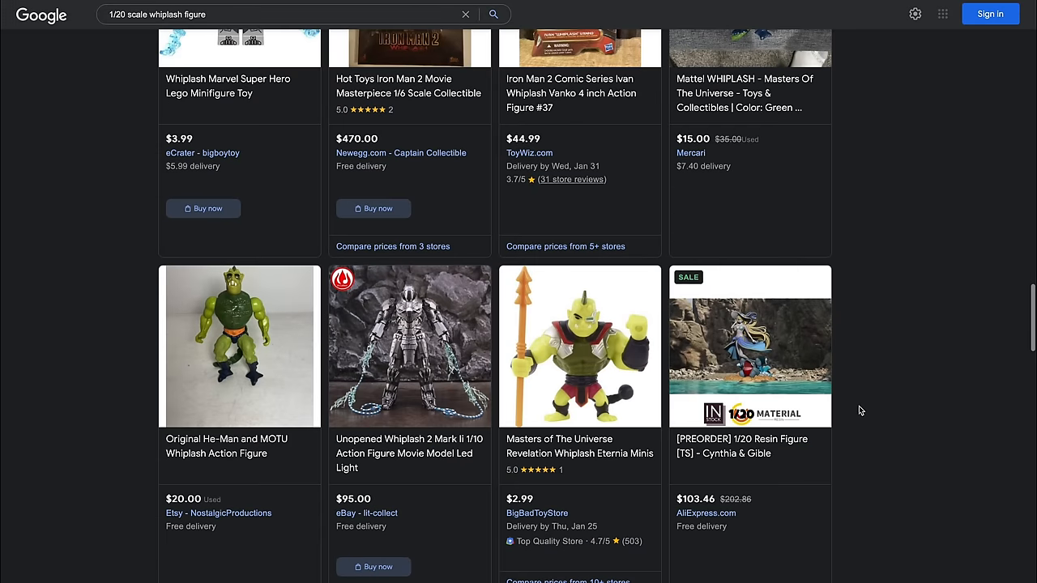
Browse the 1/20 scale whiplash figure results, then rotate the posed Mickey figure in Hero Forge
scroll("down", 3)
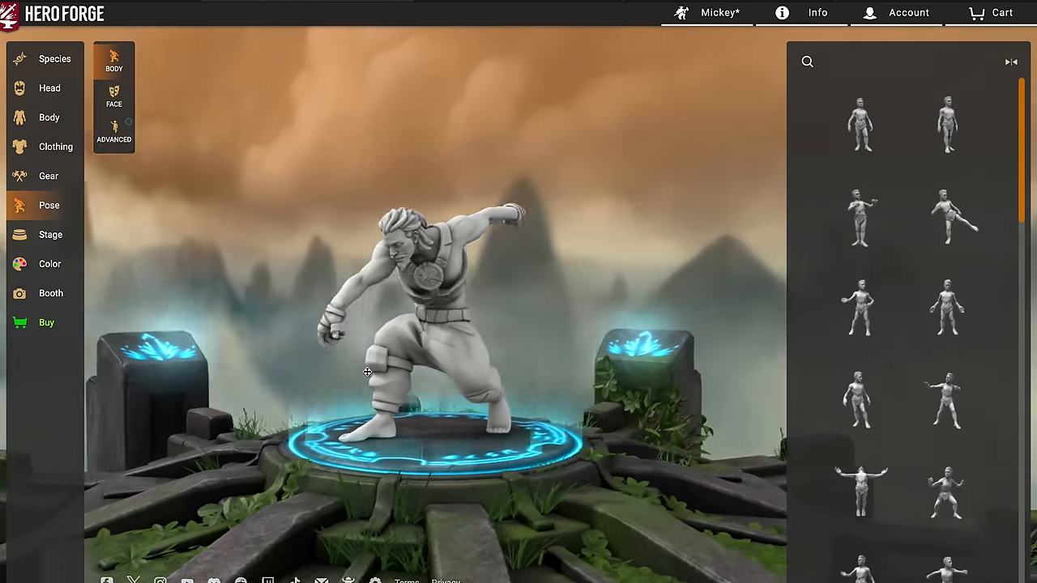
left_click_drag(368, 373, 258, 378)
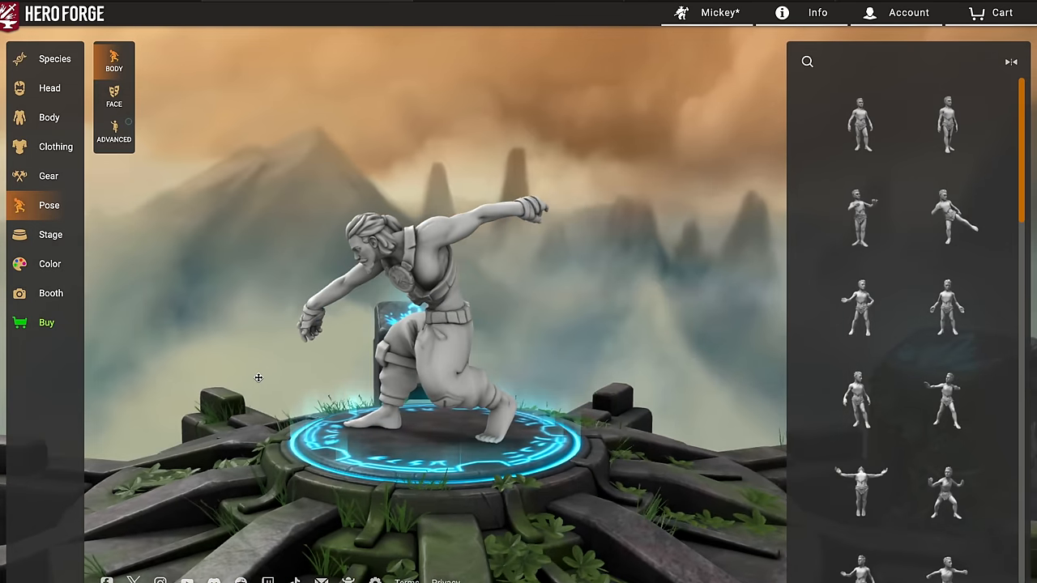